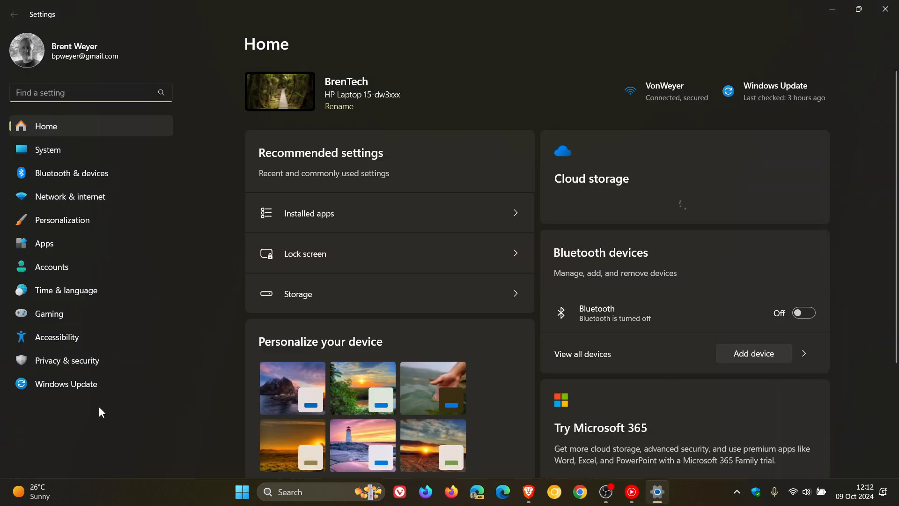
- View the Windows Update history listing the installed quality updates
left_click(65, 384)
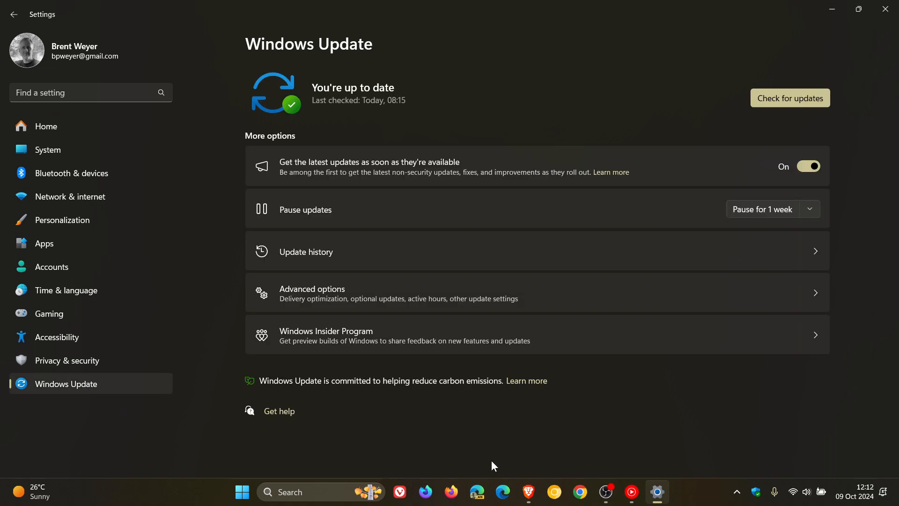
left_click(306, 251)
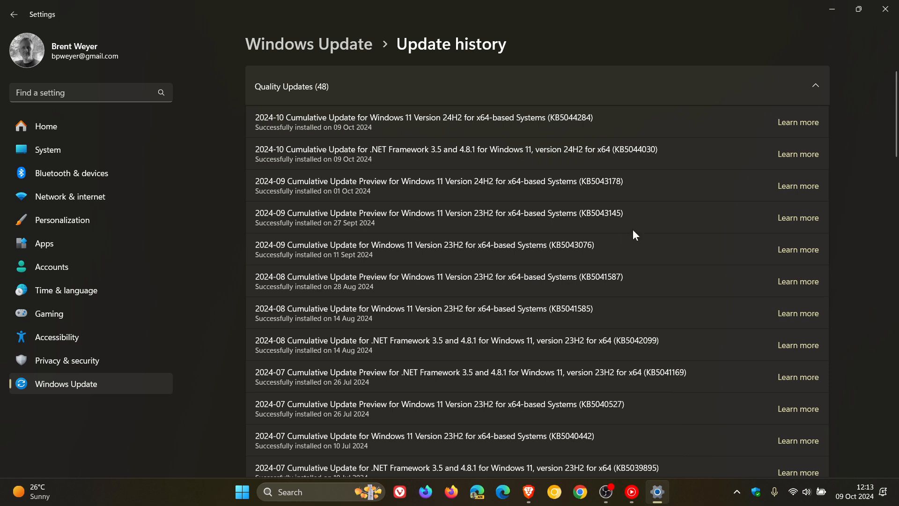
mouse_move(654, 210)
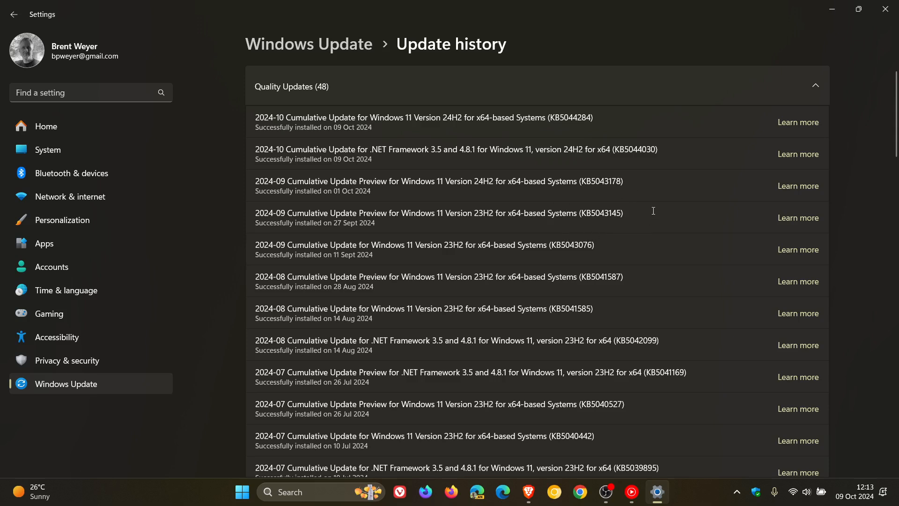
mouse_move(647, 207)
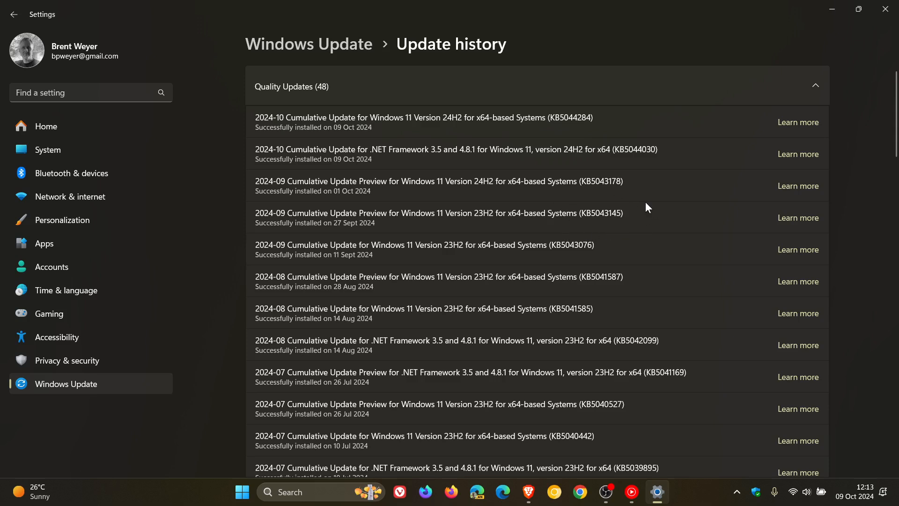
mouse_move(340, 188)
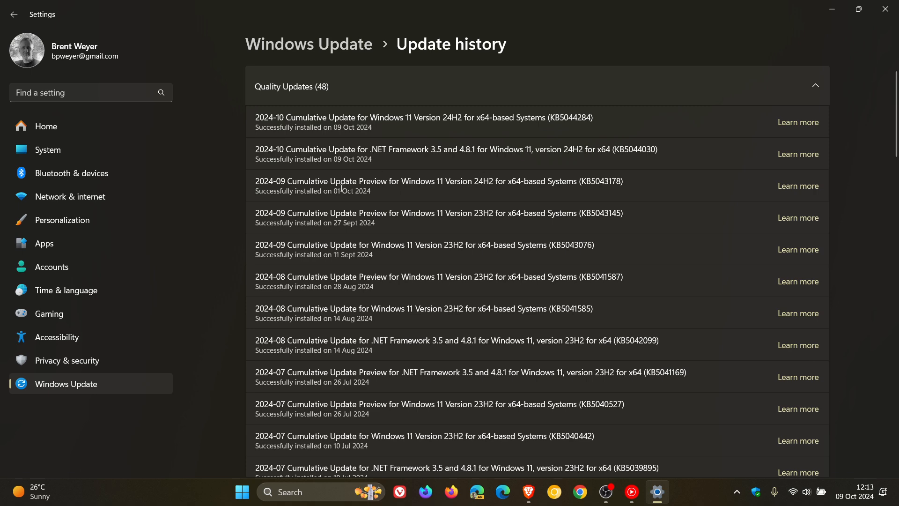
mouse_move(652, 210)
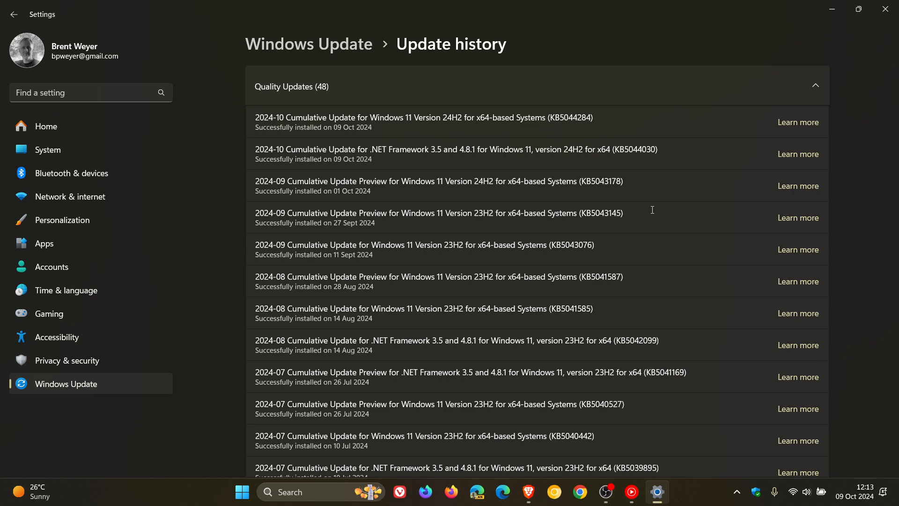
mouse_move(581, 184)
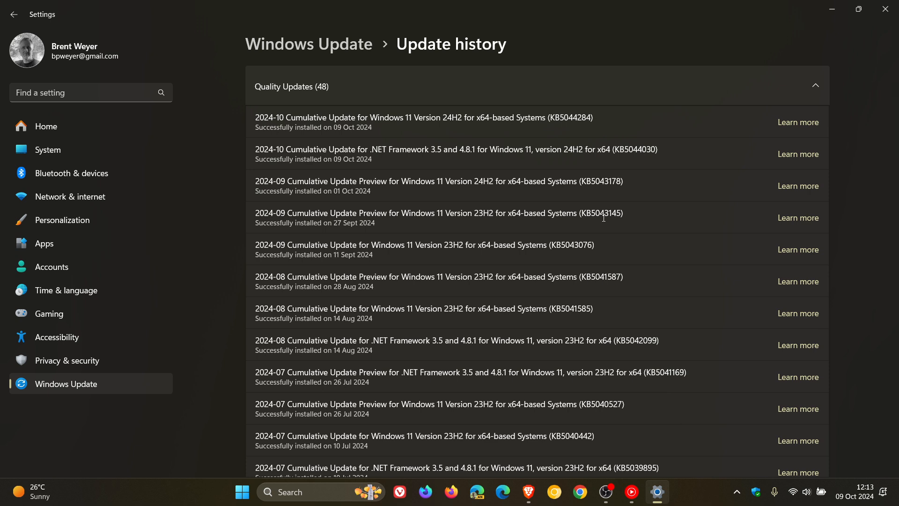
mouse_move(736, 114)
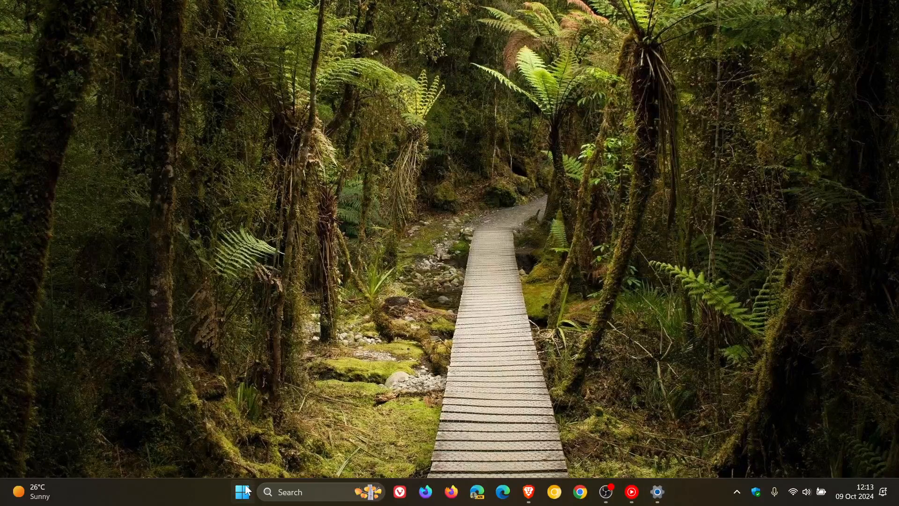
left_click(243, 493)
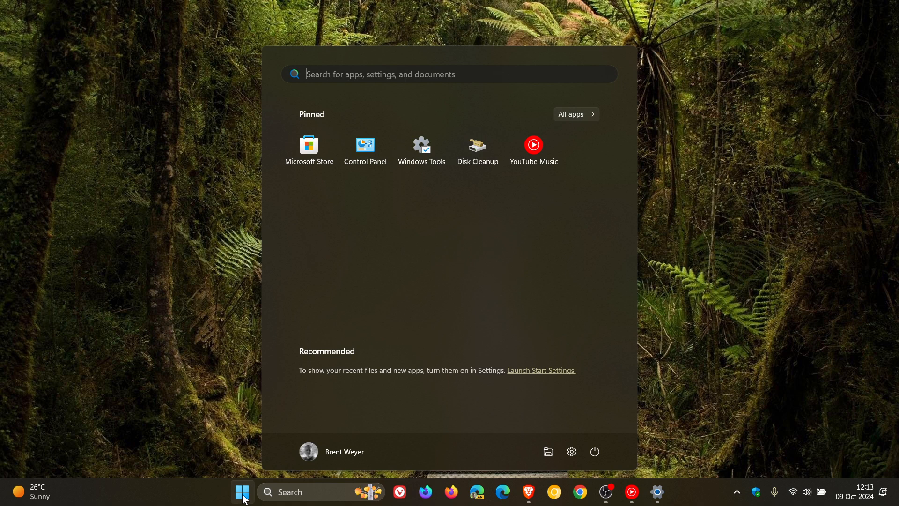
left_click(332, 452)
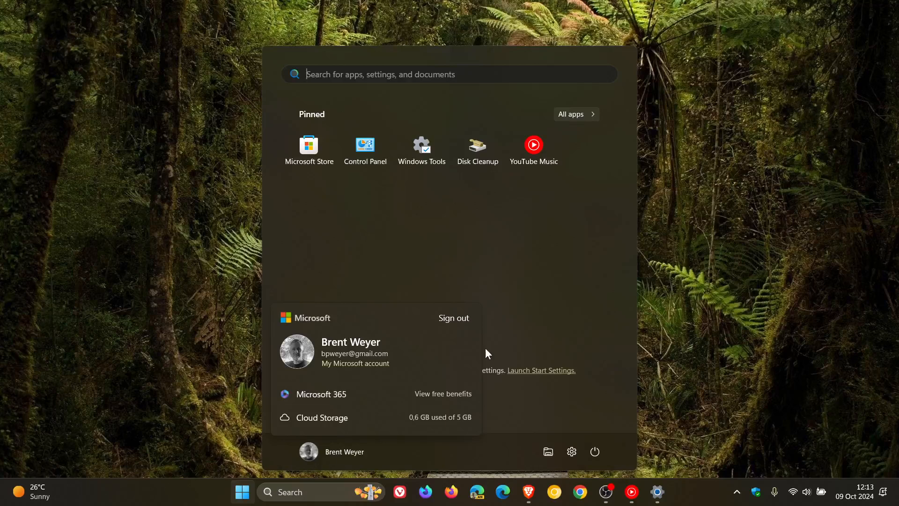
mouse_move(429, 342)
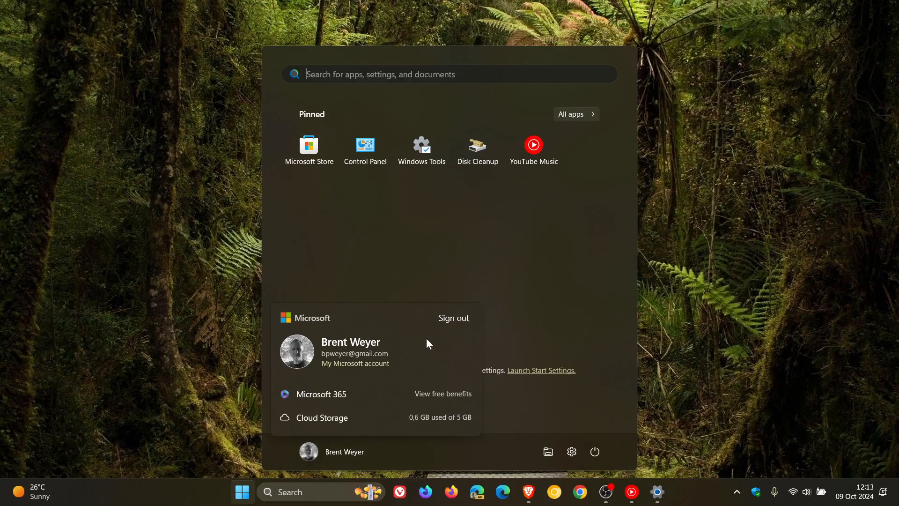
mouse_move(426, 369)
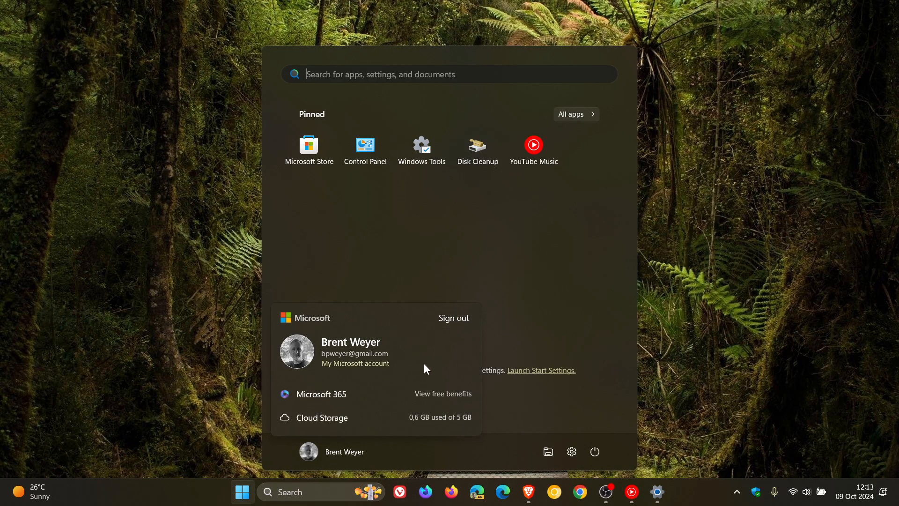
left_click(571, 307)
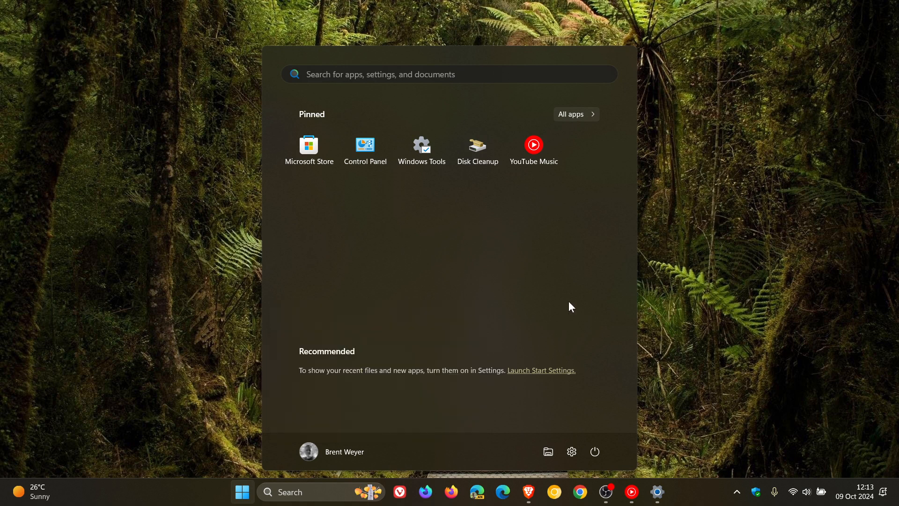
mouse_move(746, 288)
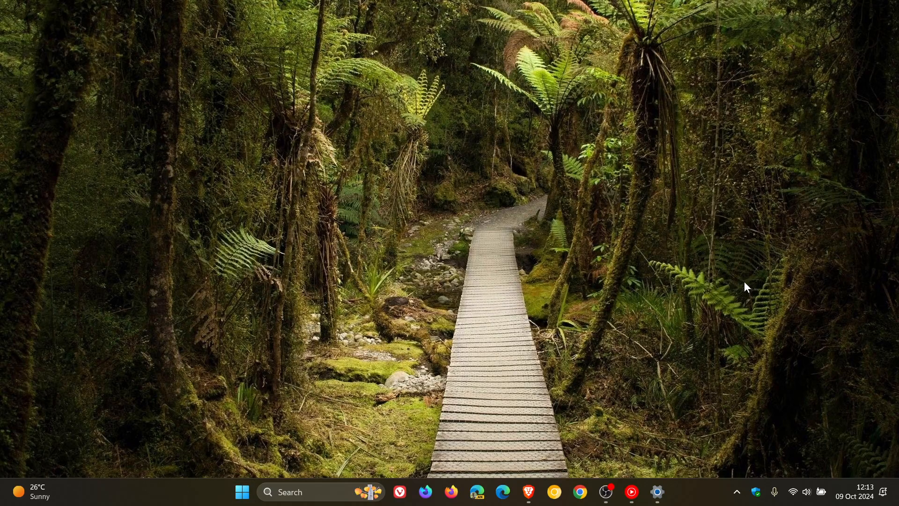
mouse_move(327, 492)
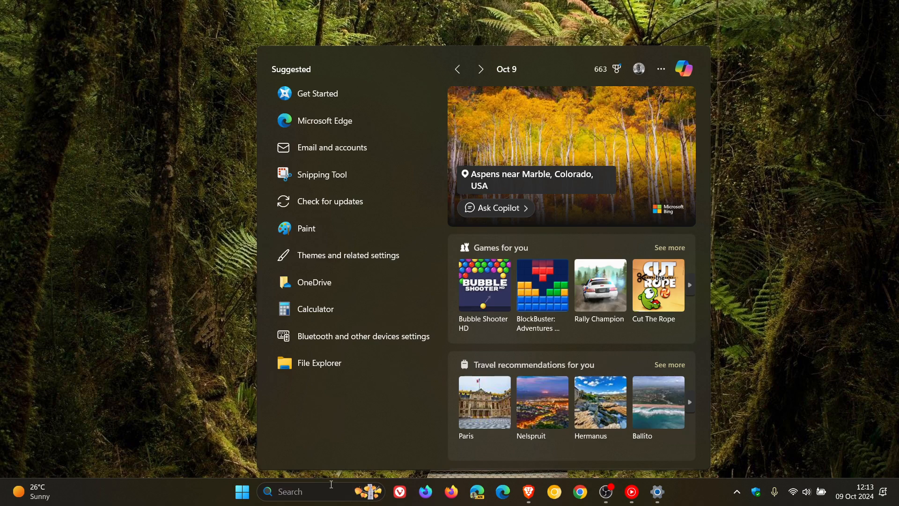
- Search for ipconfig, review Share options for ipconfig.exe, then close the dialog
type("i")
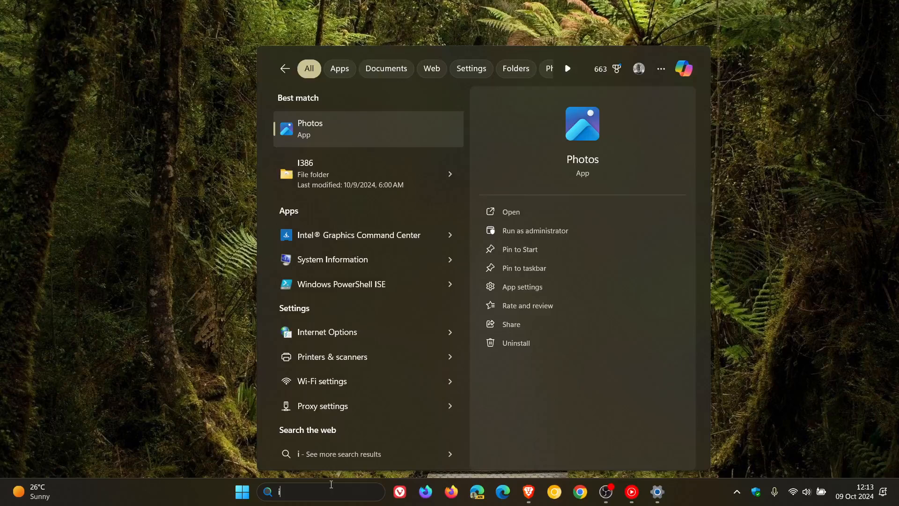
type("pconfig.exe")
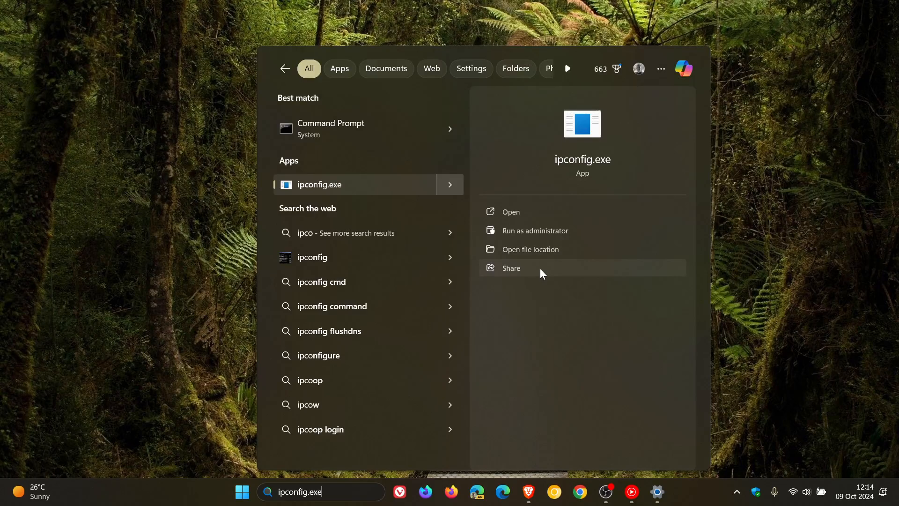
left_click(512, 268)
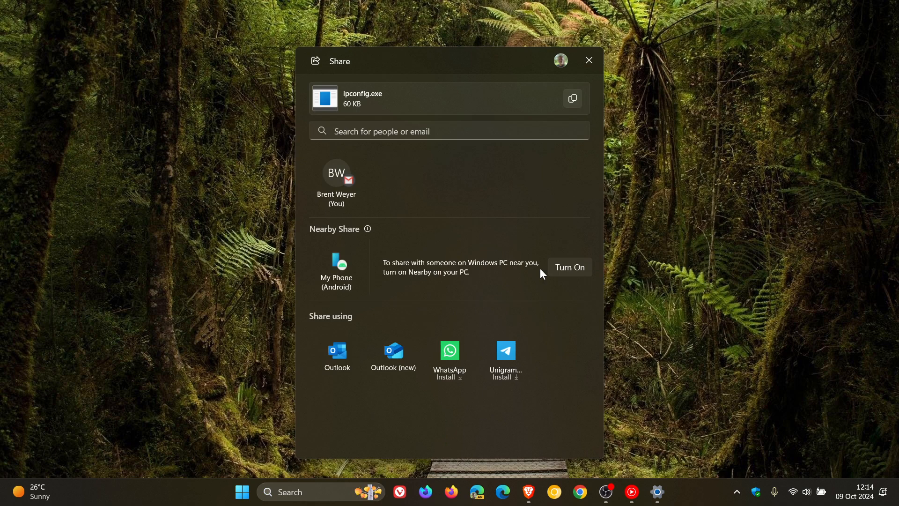
left_click(589, 60)
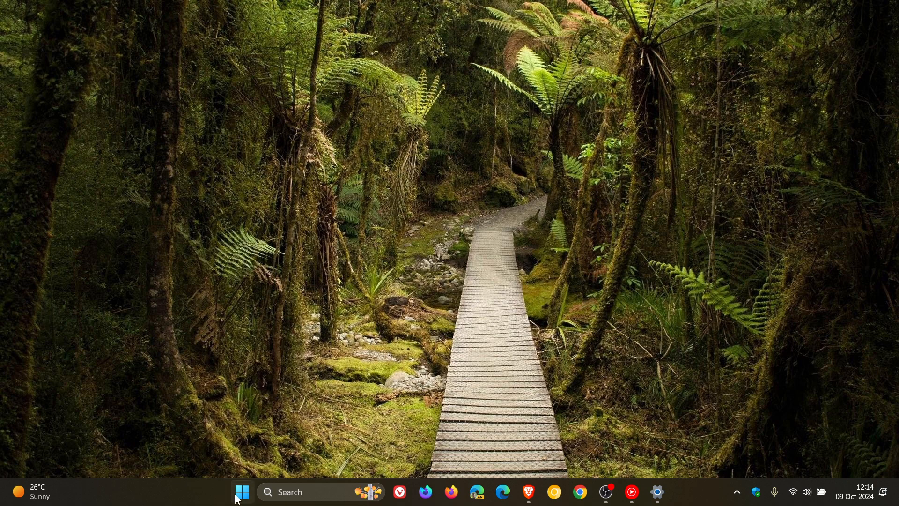
left_click(242, 493)
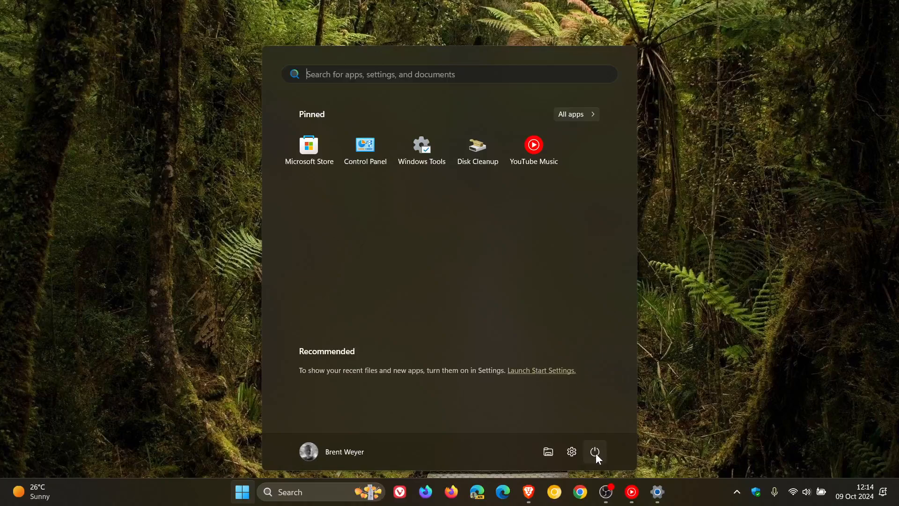
left_click(595, 452)
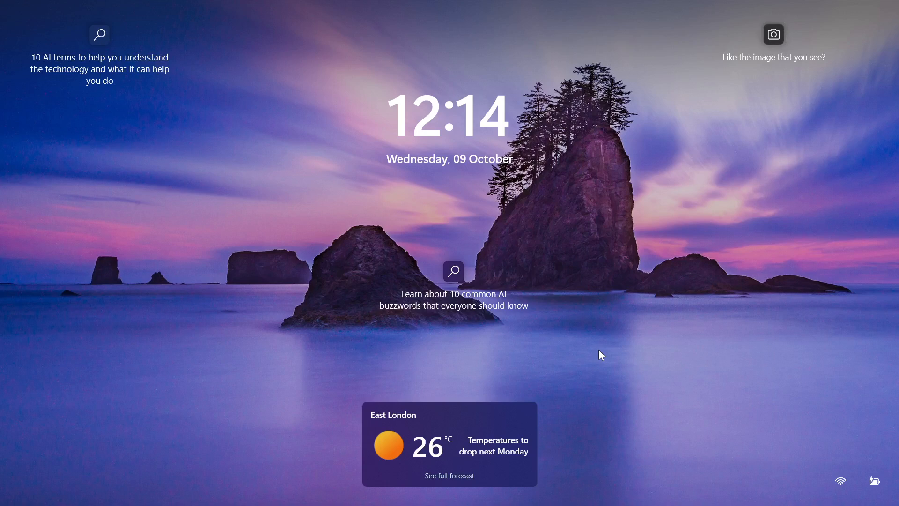
mouse_move(680, 267)
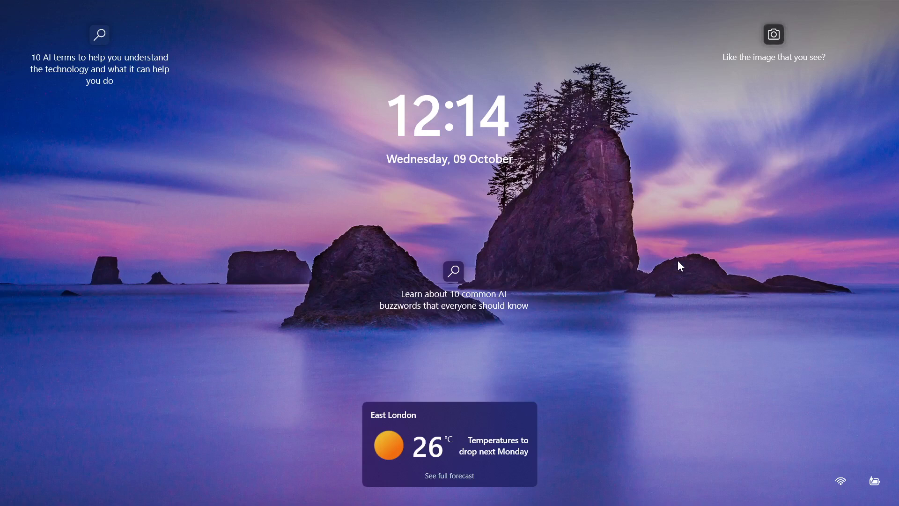
mouse_move(662, 288)
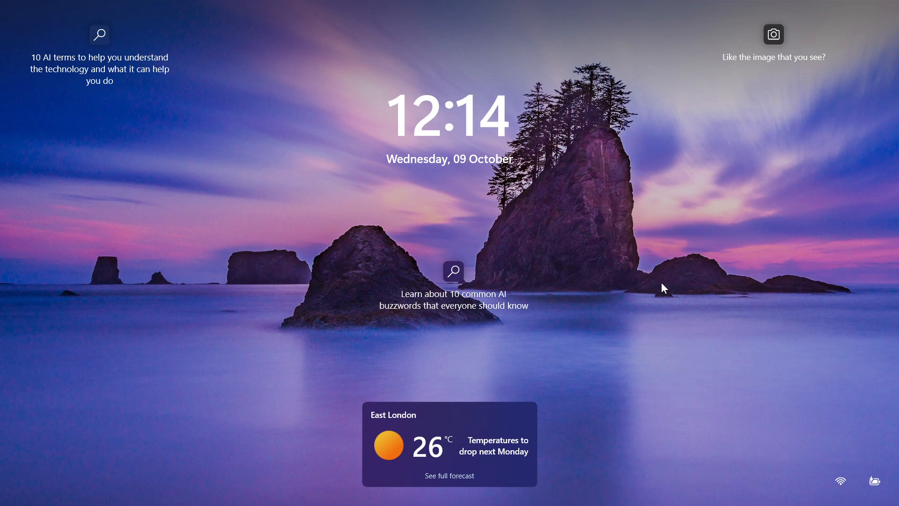
mouse_move(672, 294)
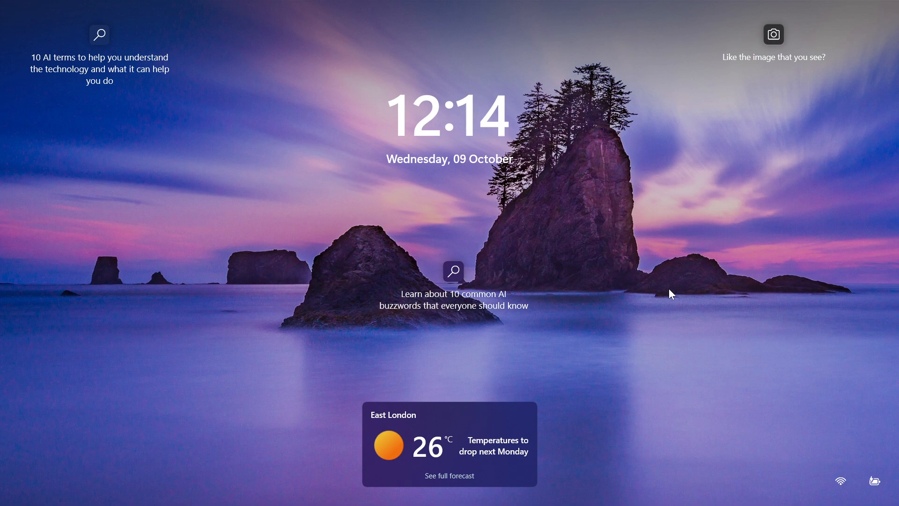
mouse_move(694, 429)
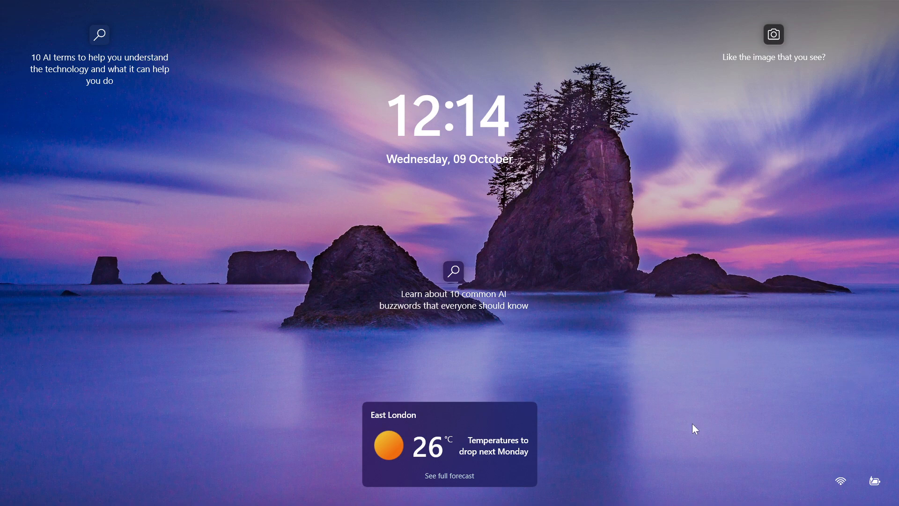
mouse_move(718, 334)
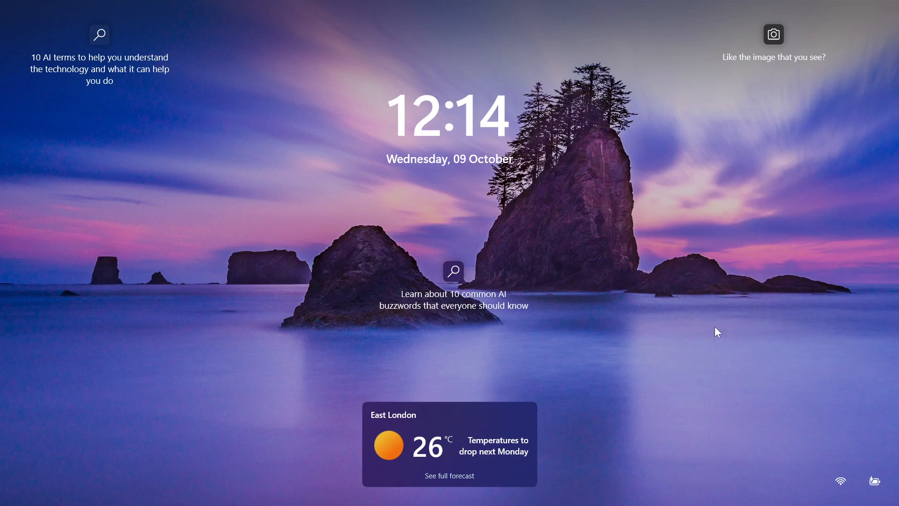
mouse_move(871, 380)
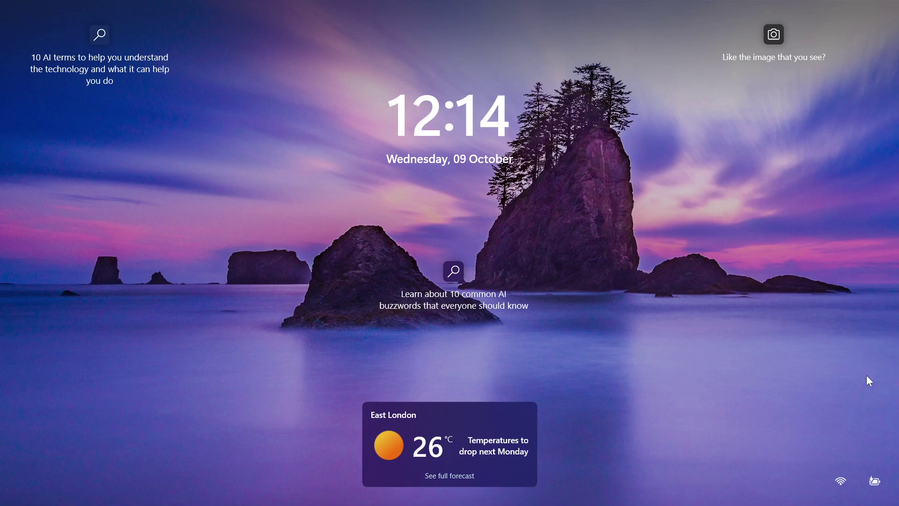
mouse_move(800, 406)
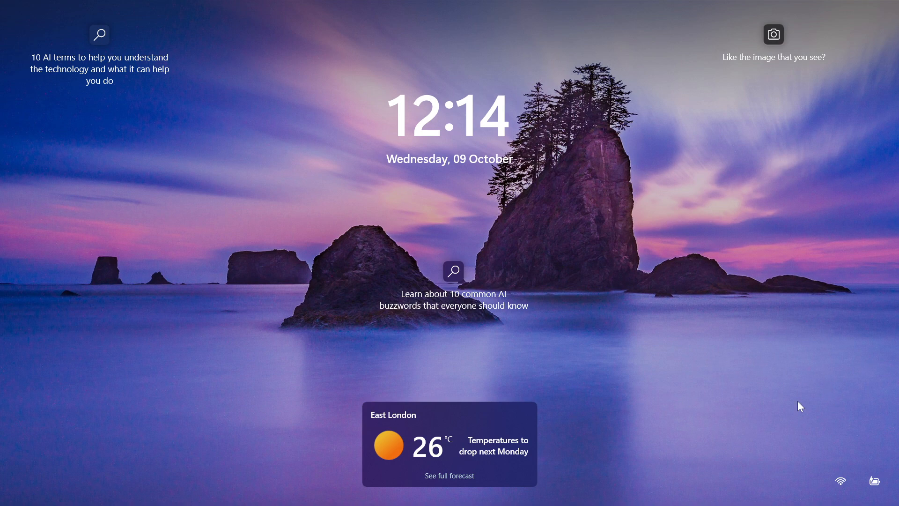
mouse_move(457, 502)
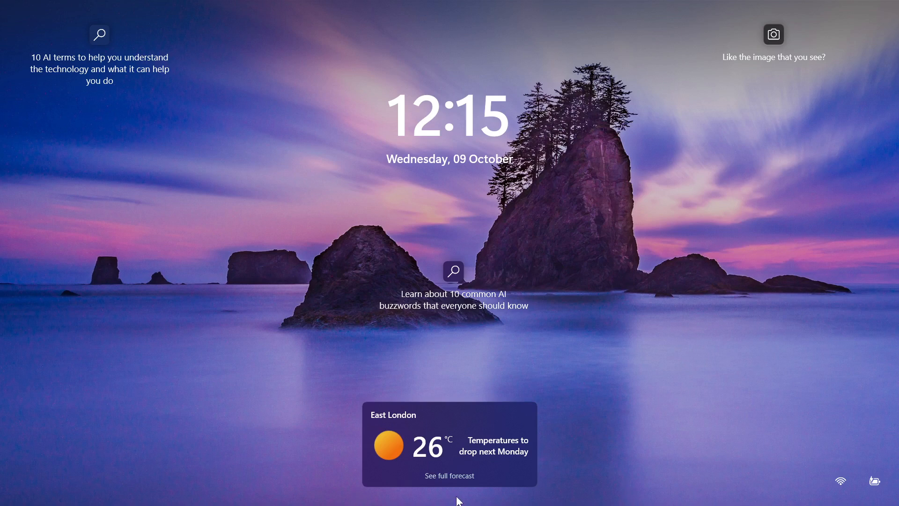
mouse_move(673, 358)
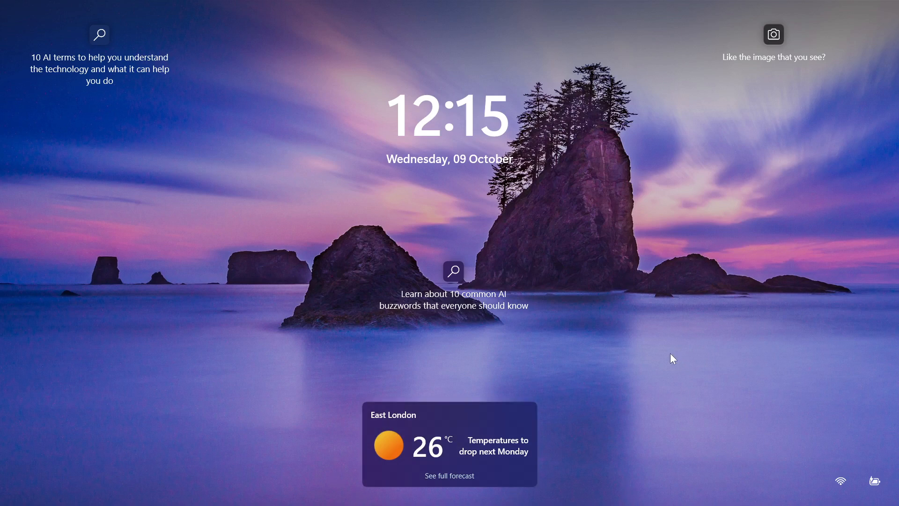
mouse_move(720, 364)
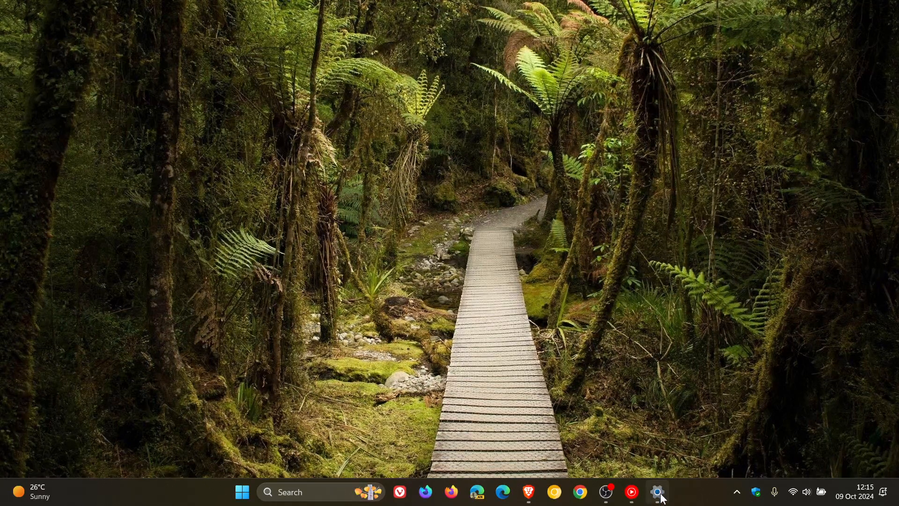
left_click(657, 502)
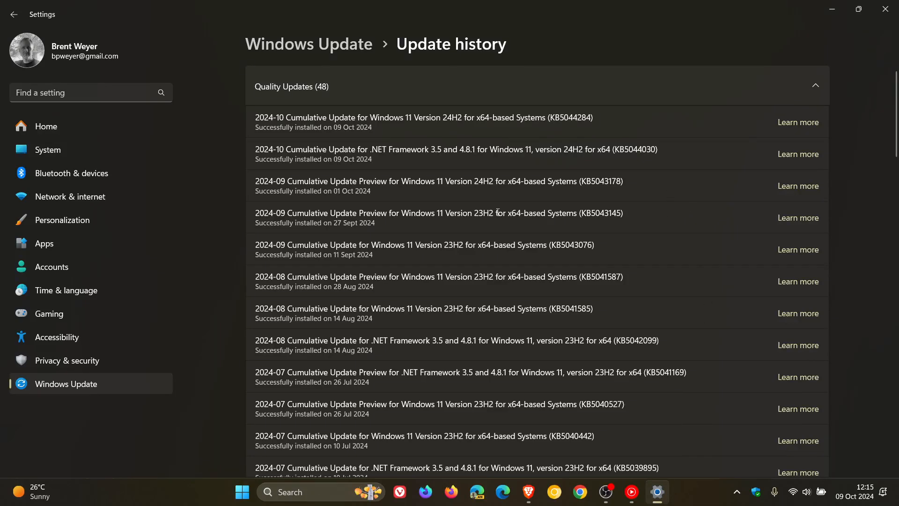
mouse_move(575, 224)
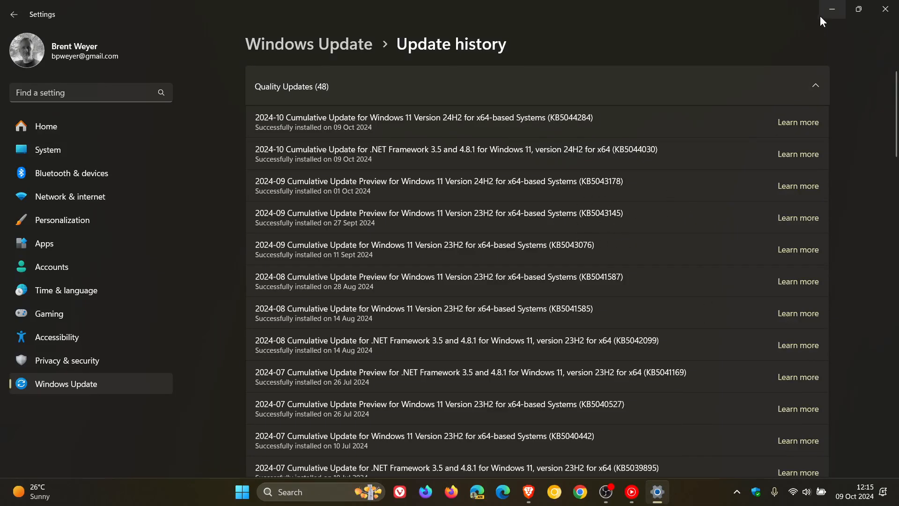
left_click(832, 8)
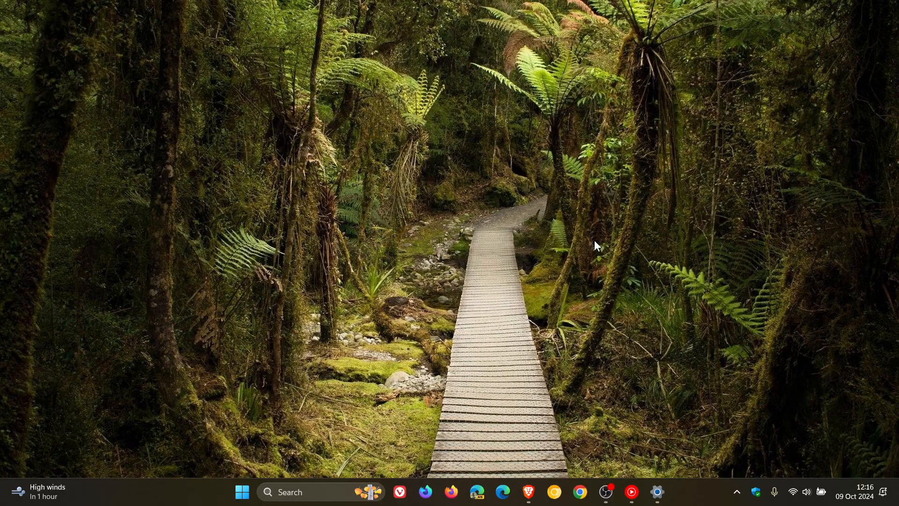
mouse_move(607, 207)
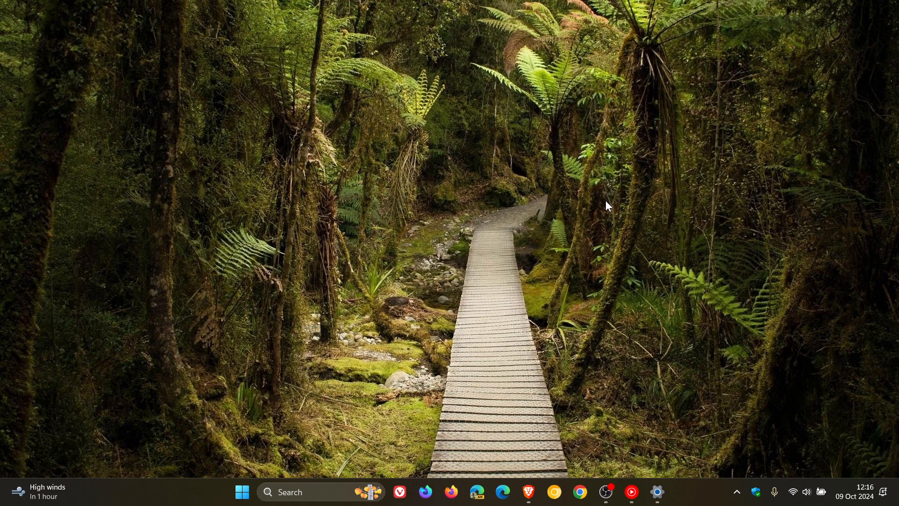